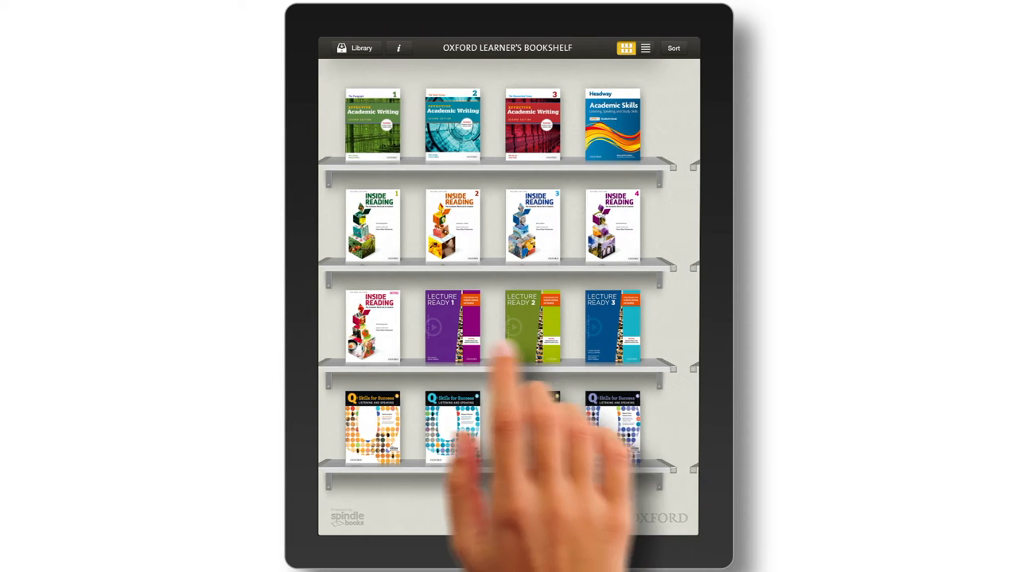
Step: Open Q: Skills for Success Reading and Writing 1 from the bookshelf's second page
scroll(left, 3)
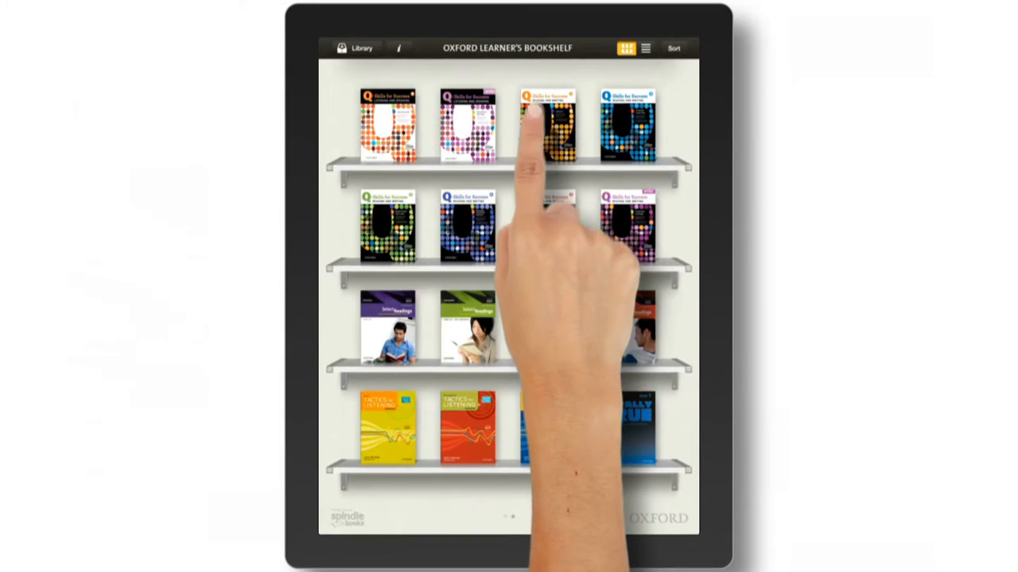
click(550, 127)
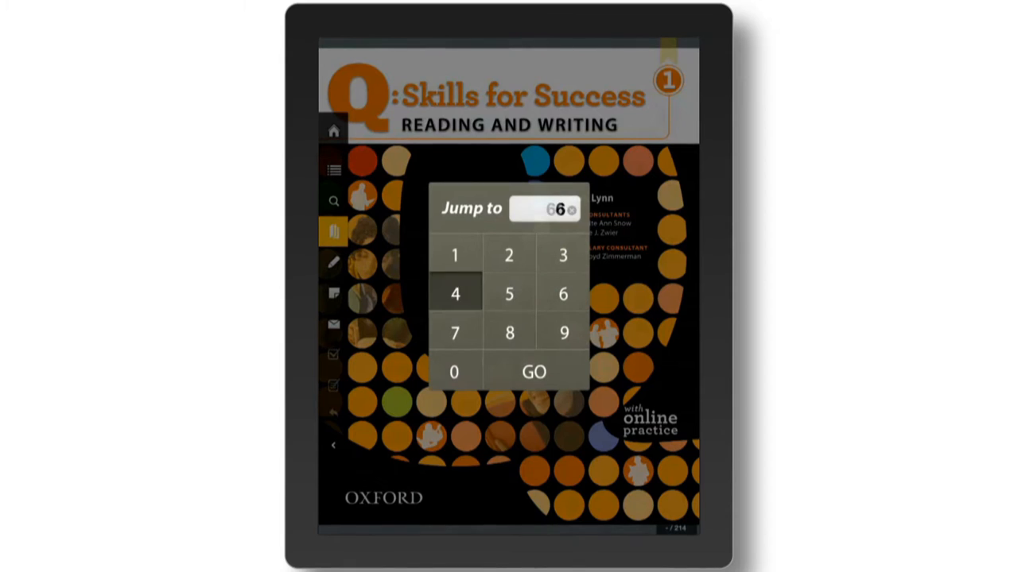
Step: Jump to the entered page and play the article audio, speeding it up then slowing it down
click(534, 372)
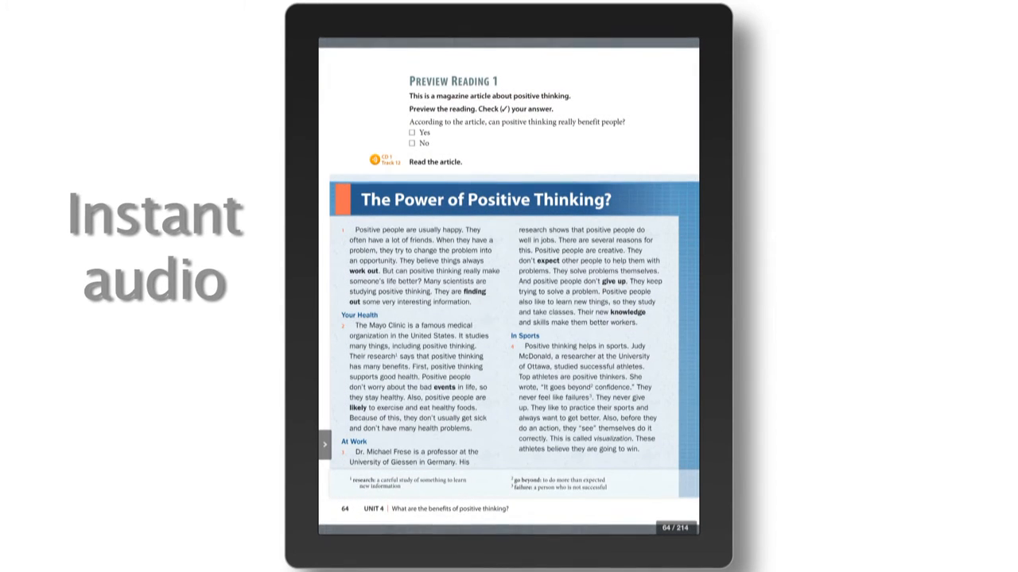
click(374, 160)
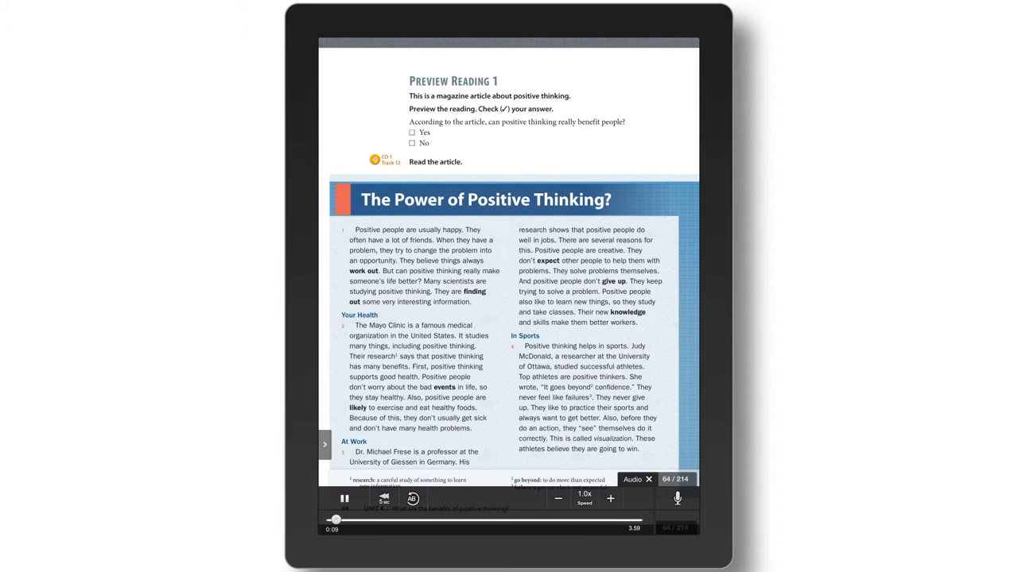
click(610, 499)
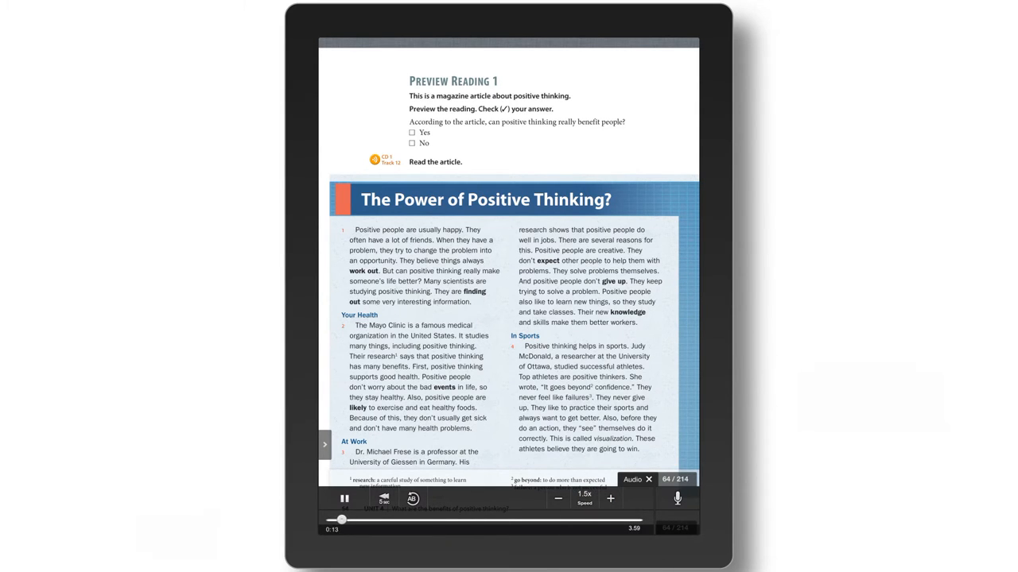
click(583, 493)
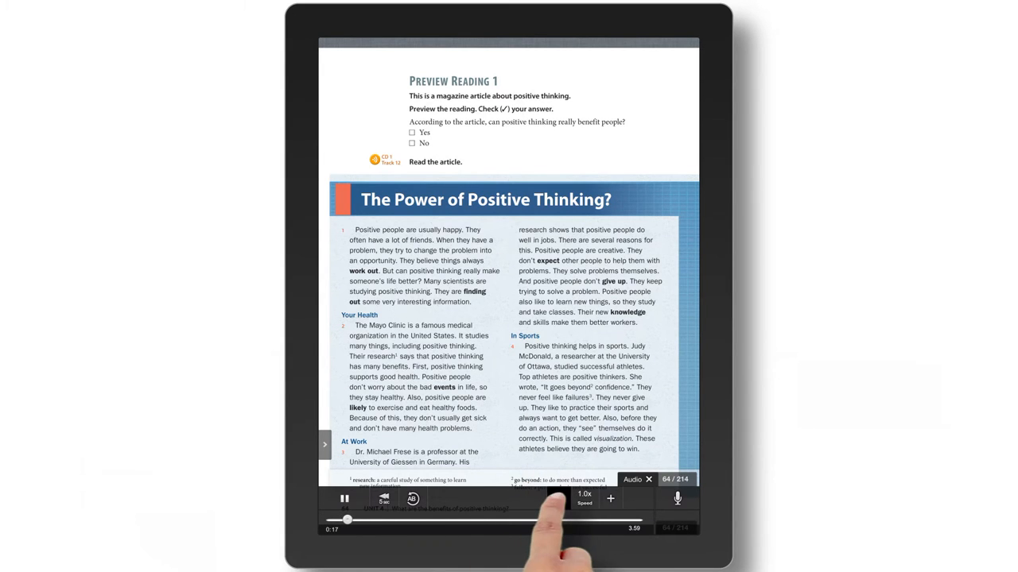
click(558, 499)
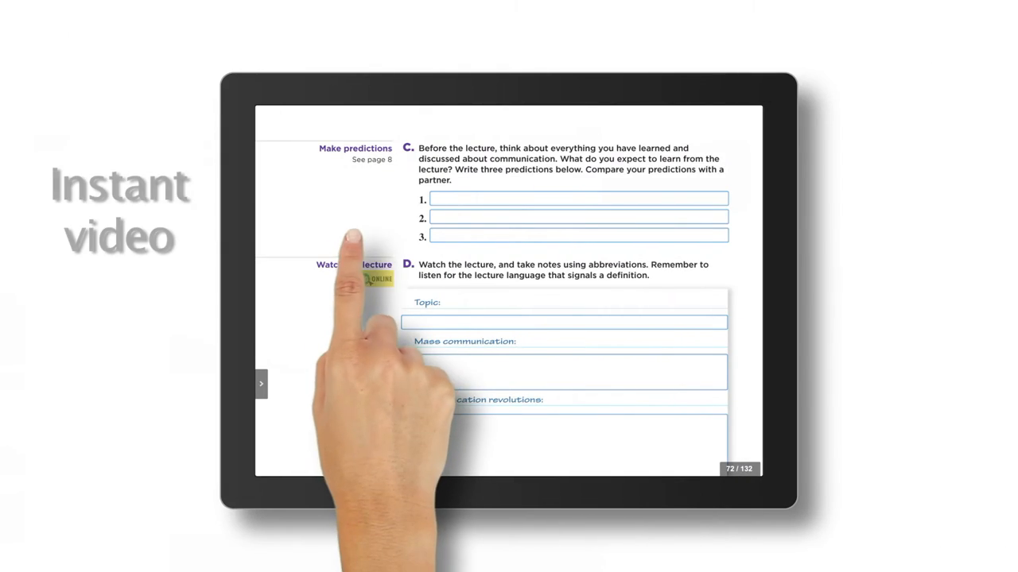
Step: Play the lecture video and type 'mass communica' into the notes field
click(379, 279)
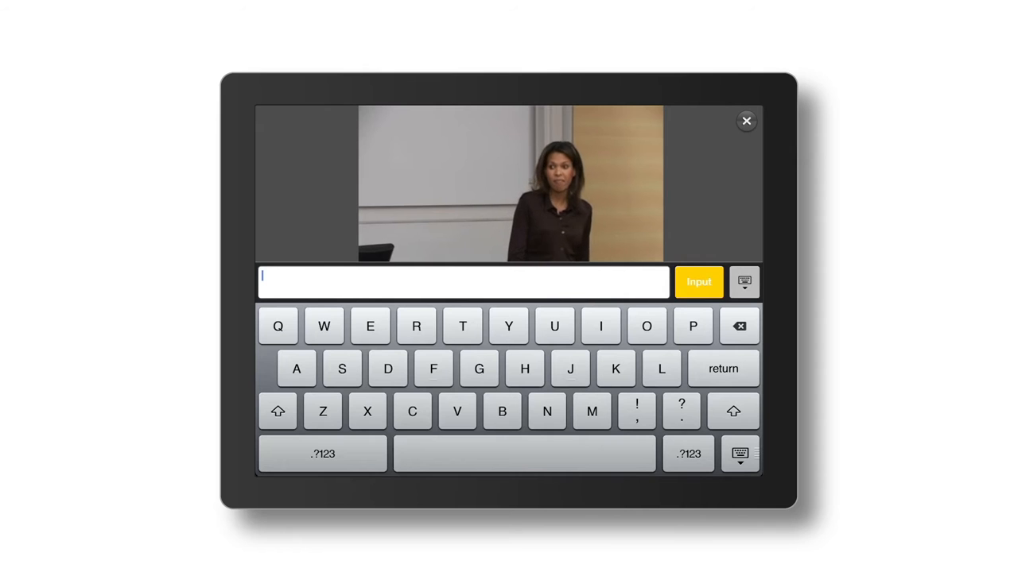
text(mass communica)
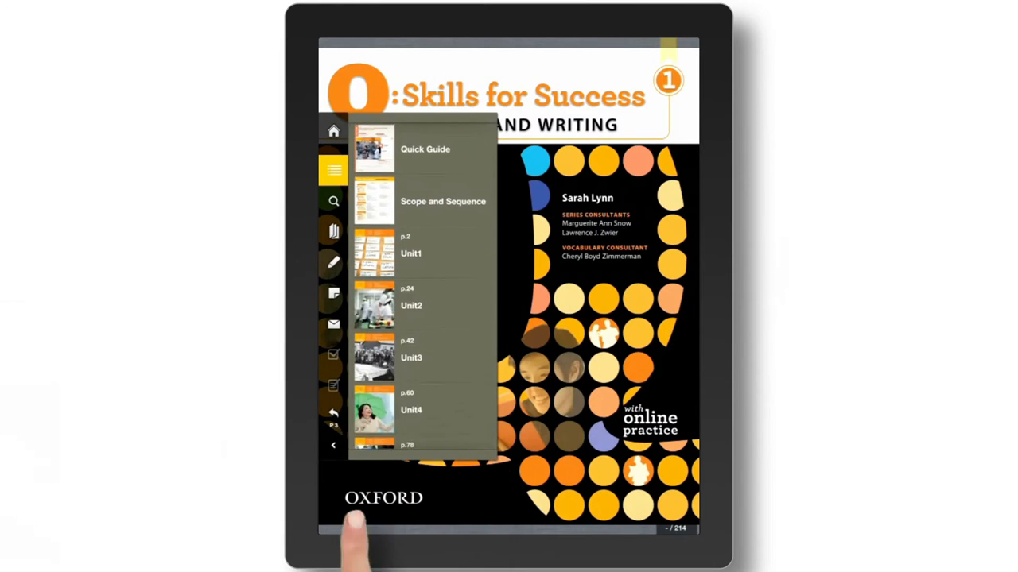
Step: Choose a unit entry from the contents list to move to its page
click(409, 253)
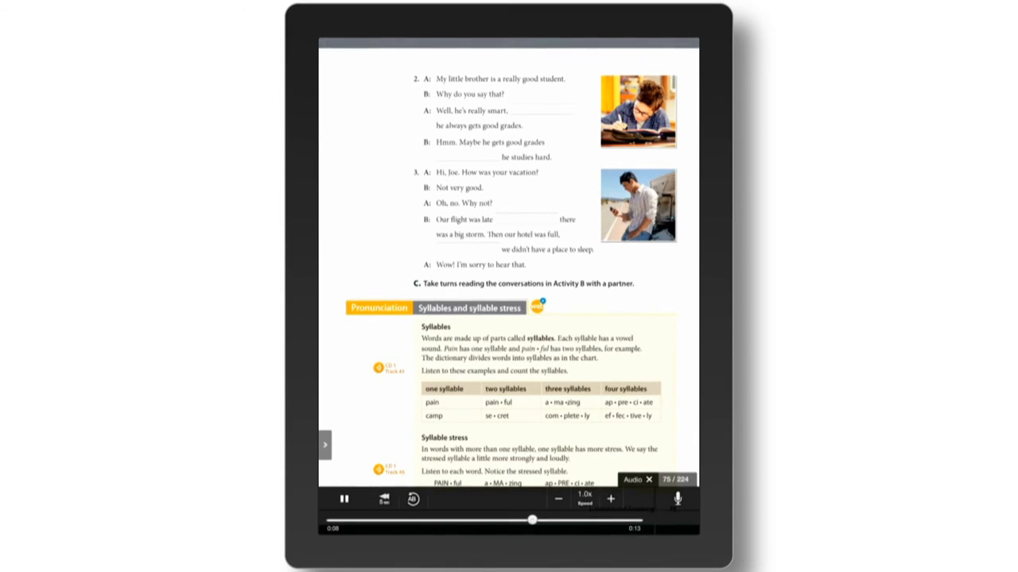
Step: Record your own pronunciation of the syllable stress track and replay the model audio
click(345, 498)
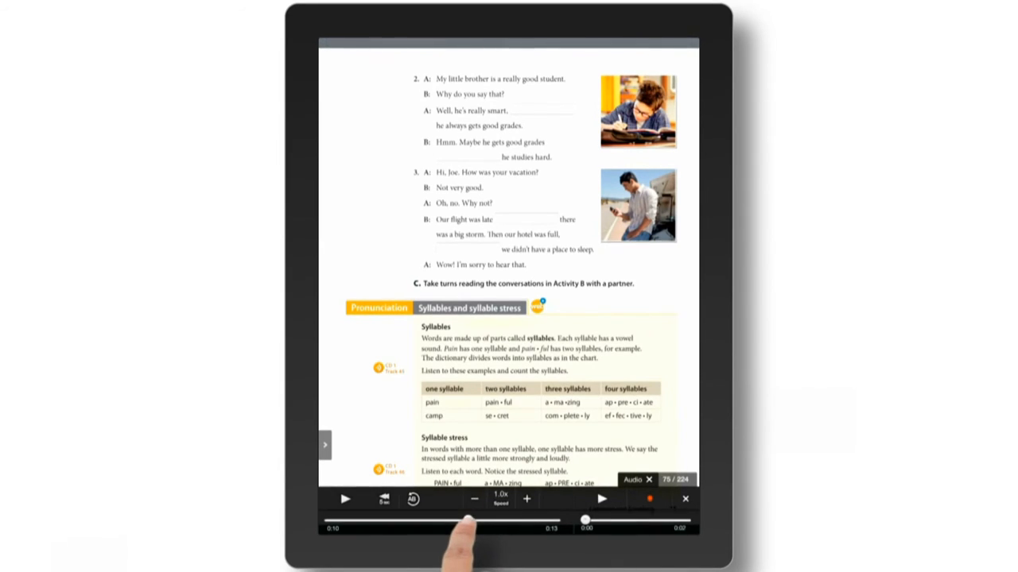
click(345, 498)
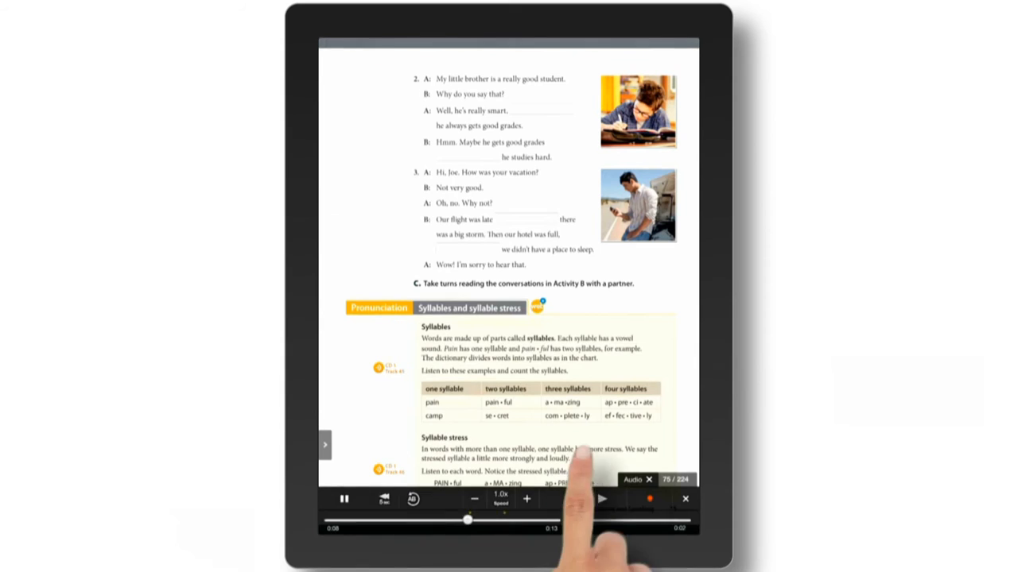
click(602, 499)
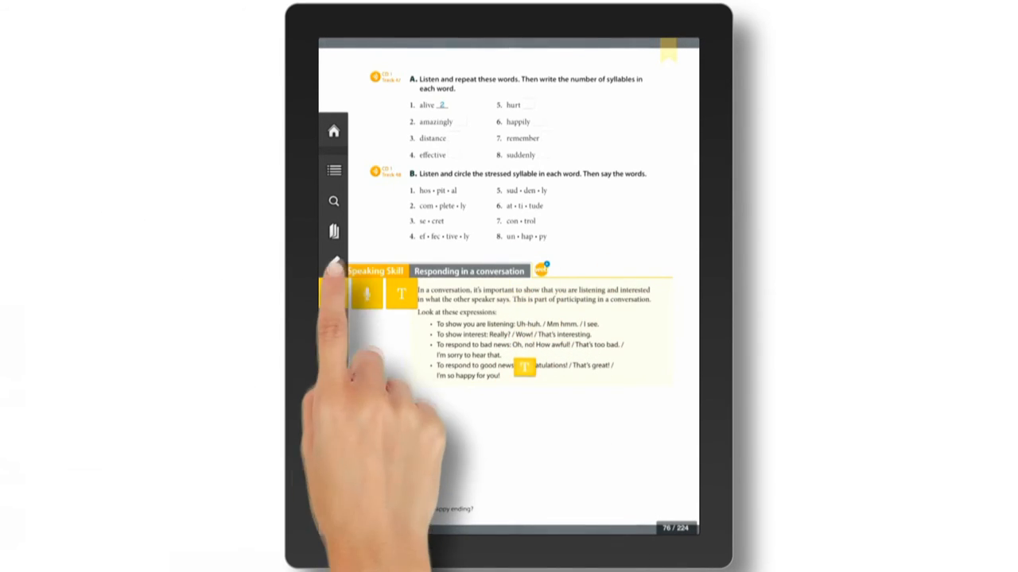
Step: Add a voice note to the Speaking Skill box and finish the recording
click(367, 294)
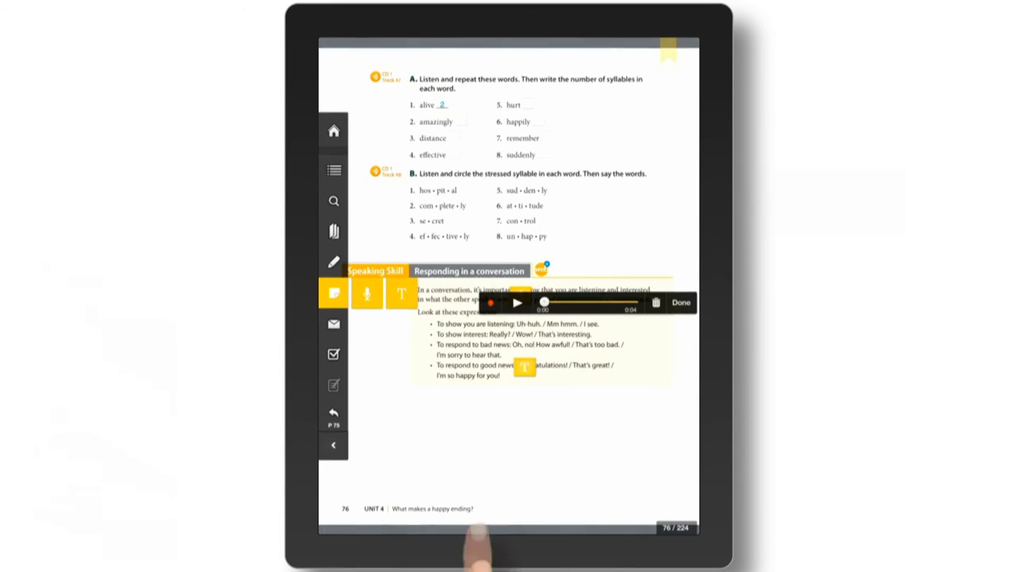
click(517, 303)
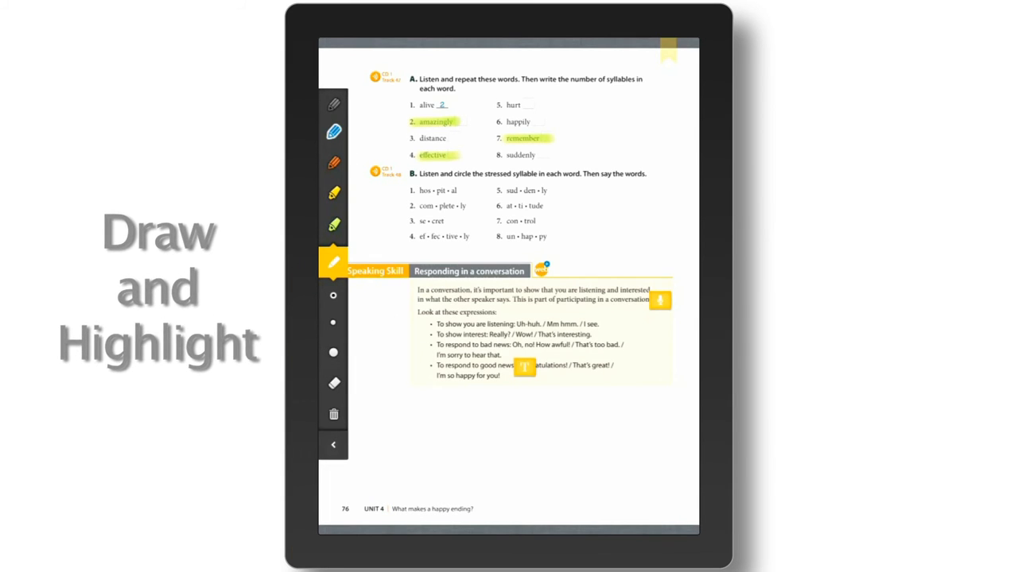
Step: Drag the yellow highlighter across a word in the word list
drag(417, 190, 450, 206)
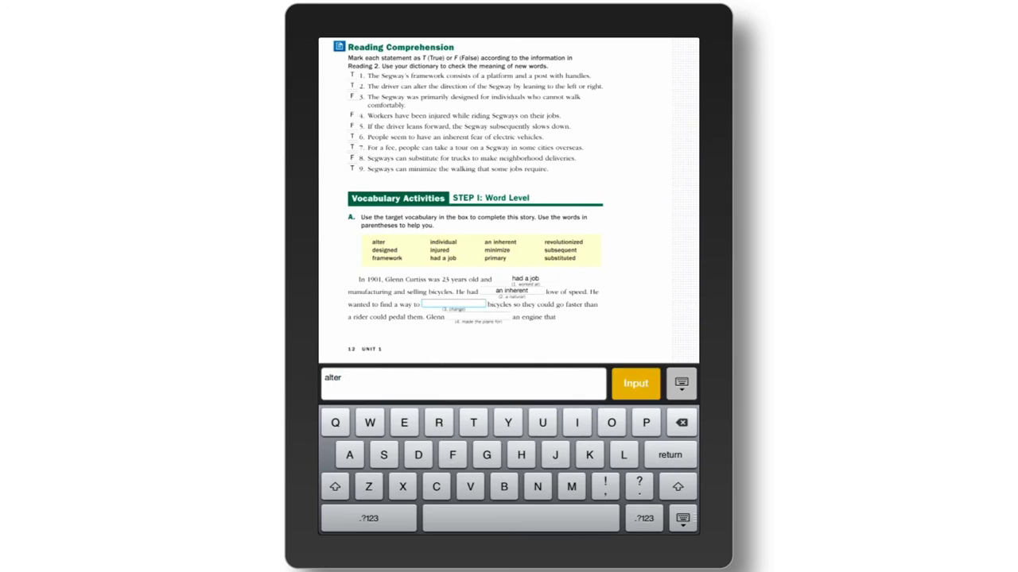
Step: Enter 'alter' in the vocabulary blank, check the answers, then reset the exercise
click(635, 383)
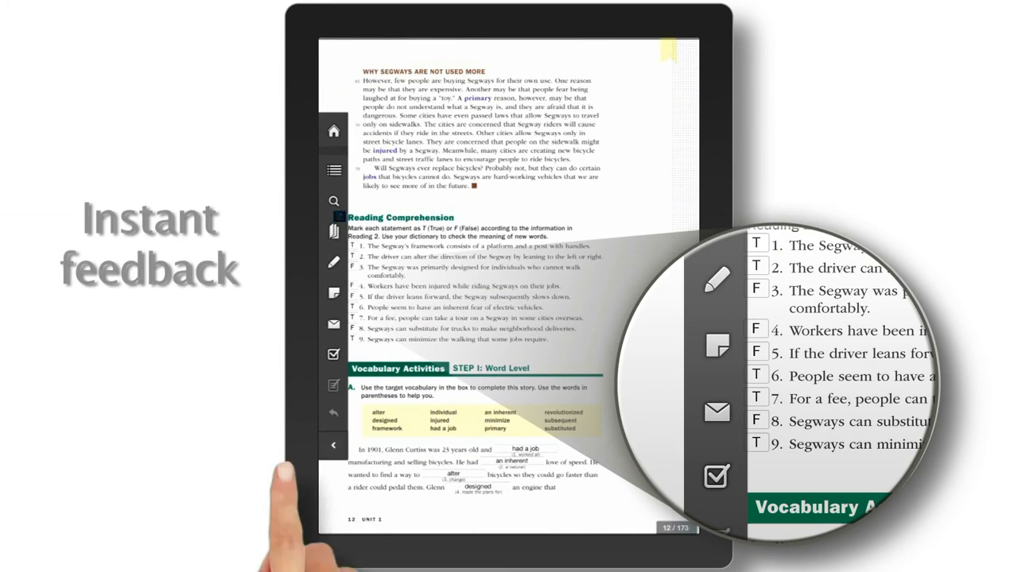
click(333, 354)
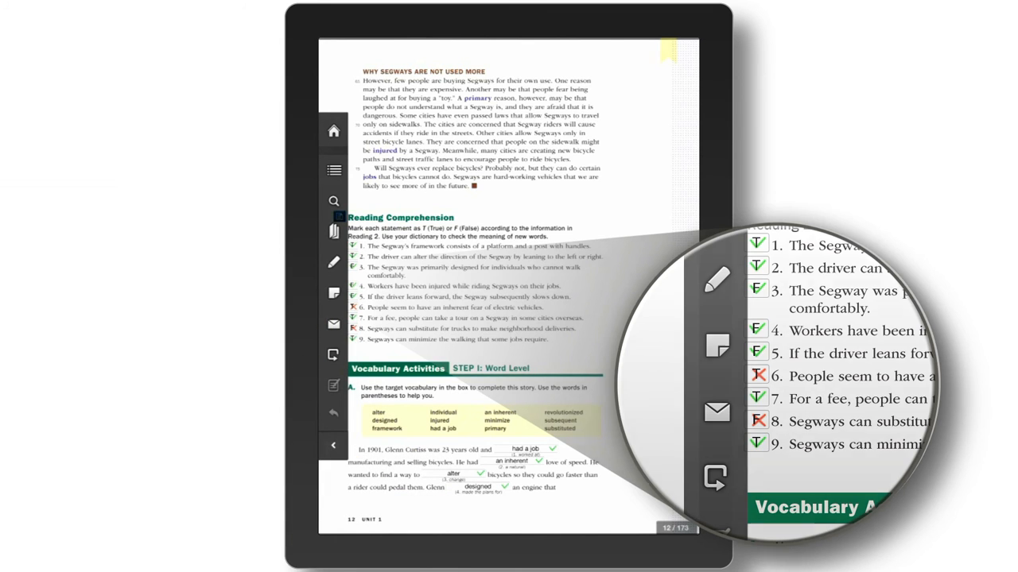
click(333, 324)
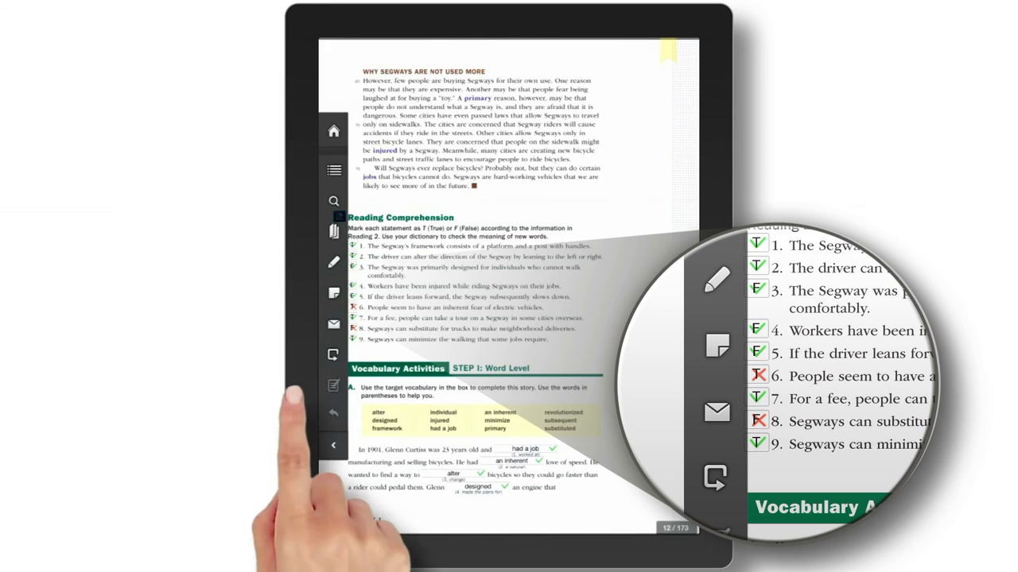
click(334, 354)
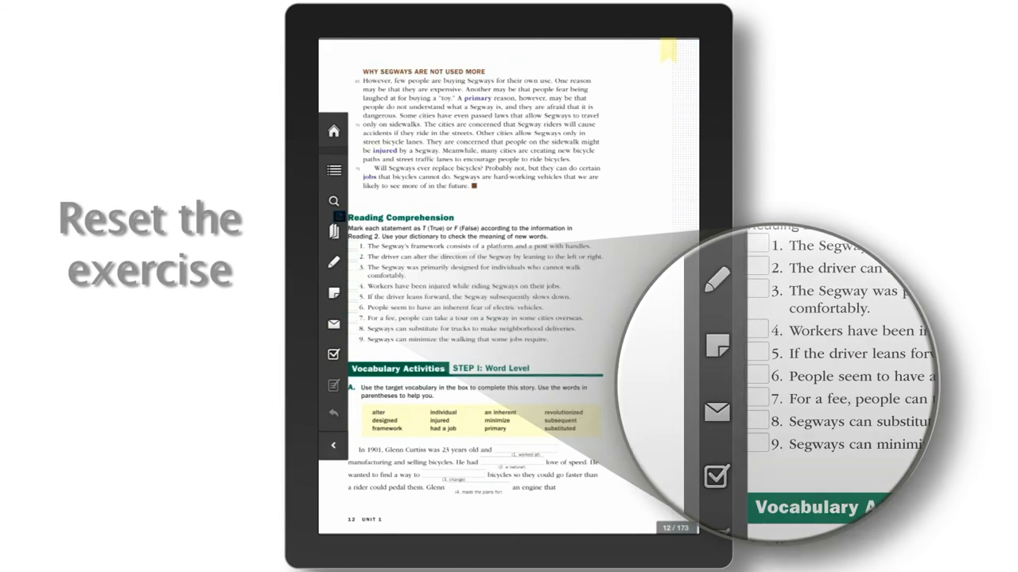